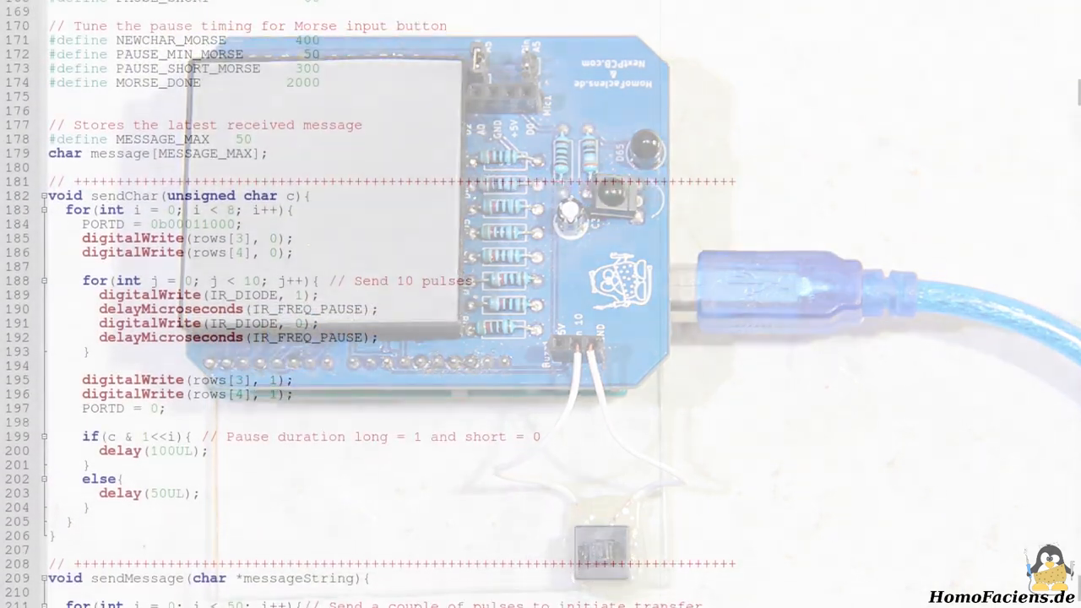
pyautogui.scroll(-3)
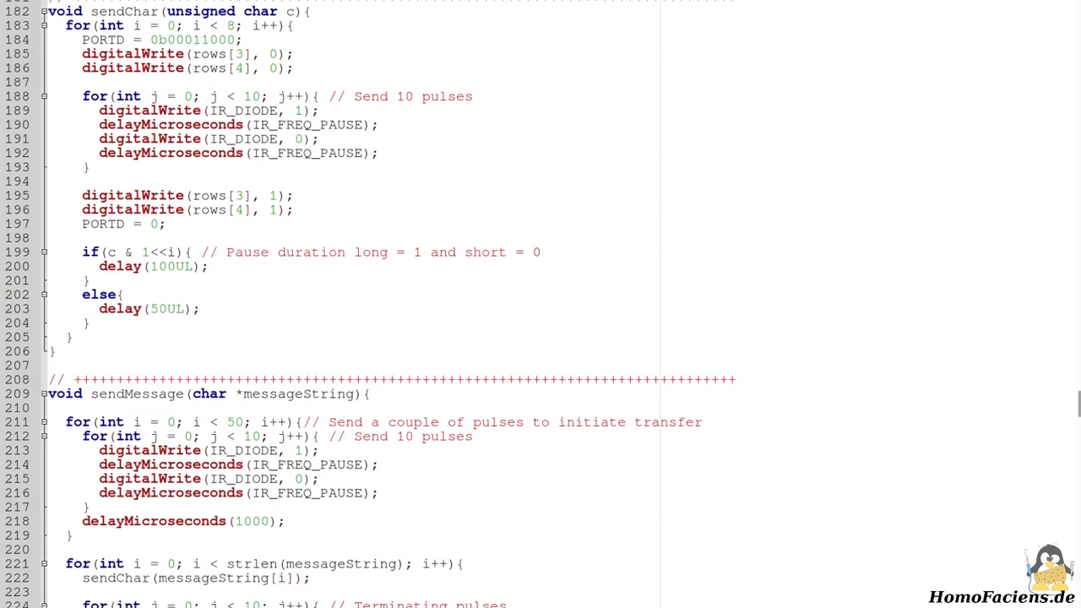
pyautogui.scroll(-3)
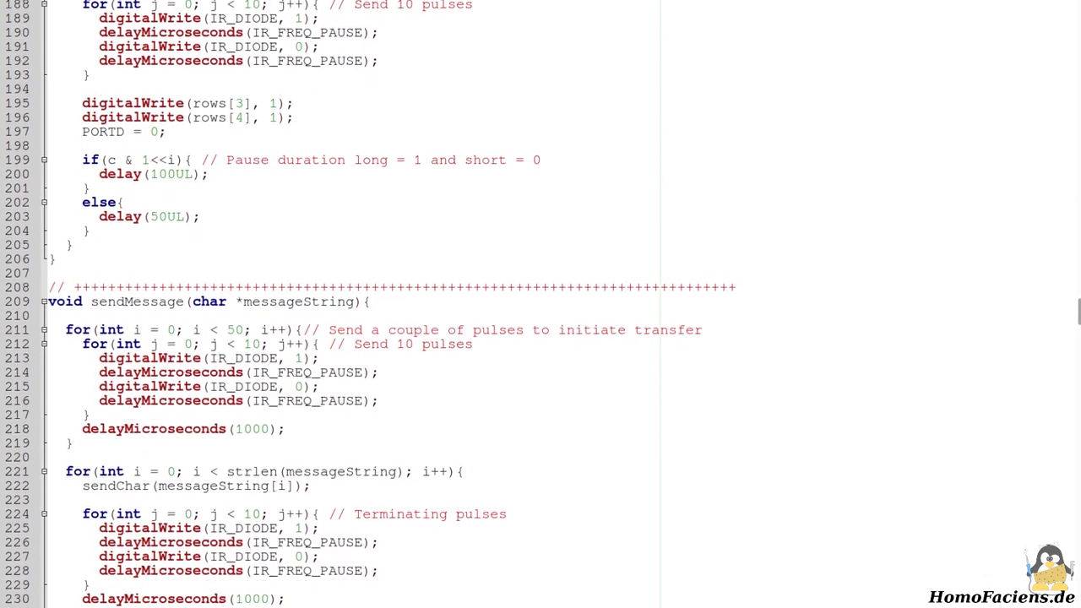
pyautogui.scroll(-3)
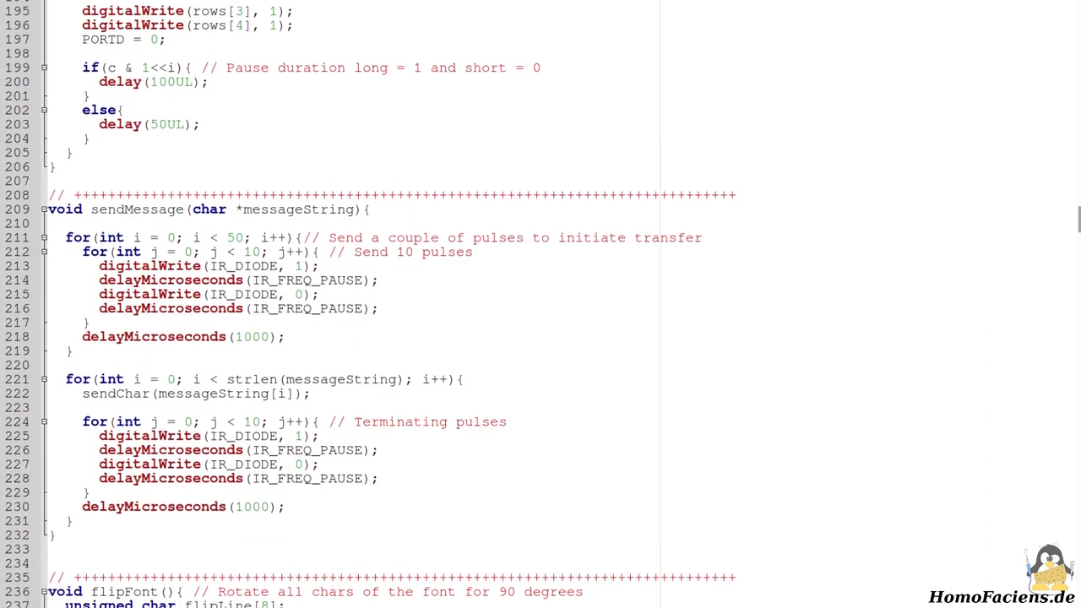
pyautogui.scroll(-3)
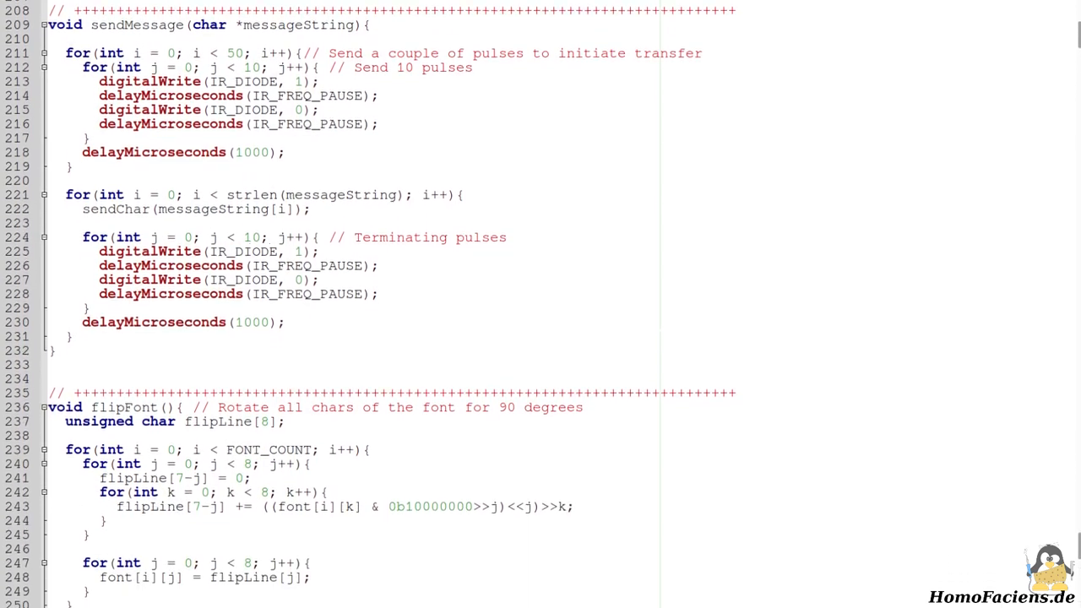
pyautogui.scroll(-3)
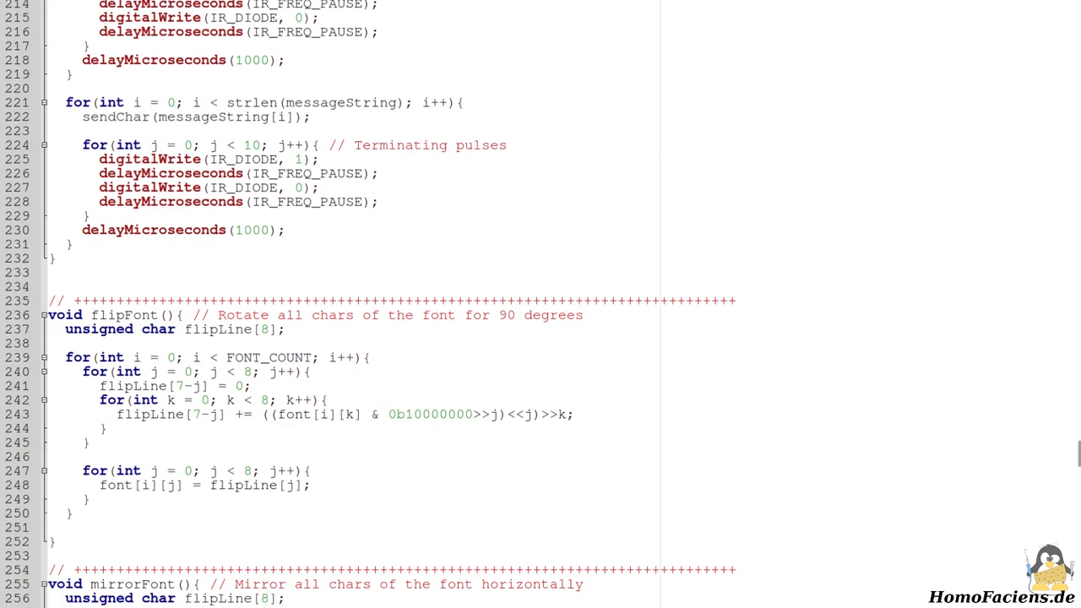